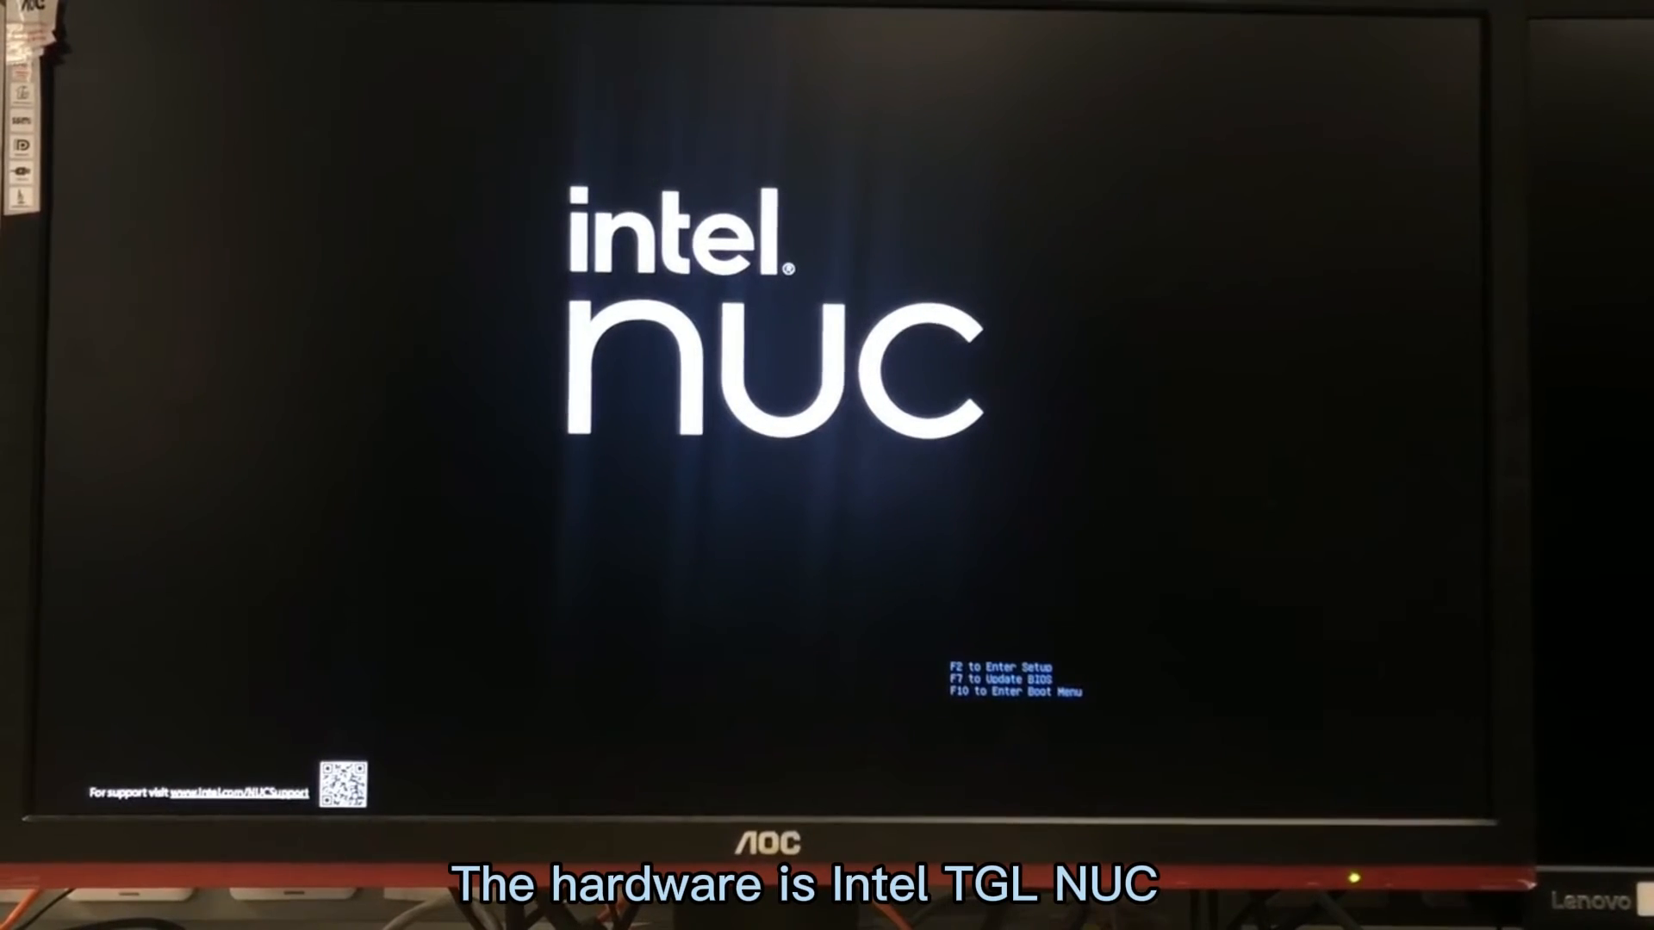
Enter BIOS Setup with F2 during the NUC splash screen.
key("f2")
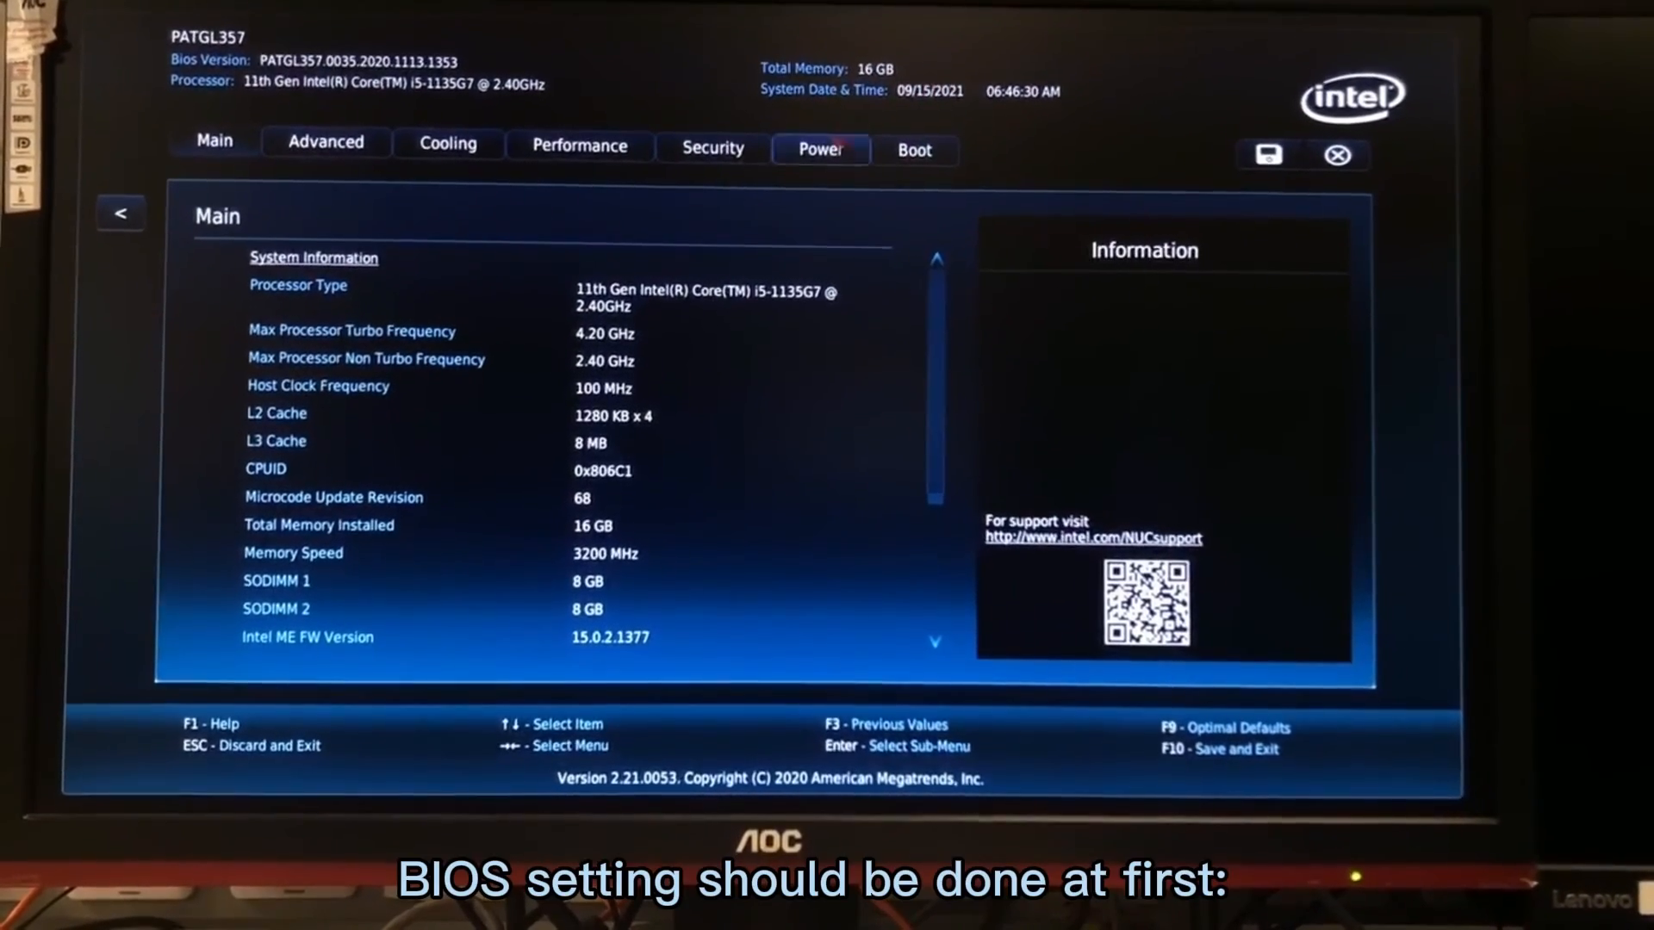
Verify Secure Boot is disabled and Internal UEFI Shell is enabled, then request save-and-exit.
left_click(914, 150)
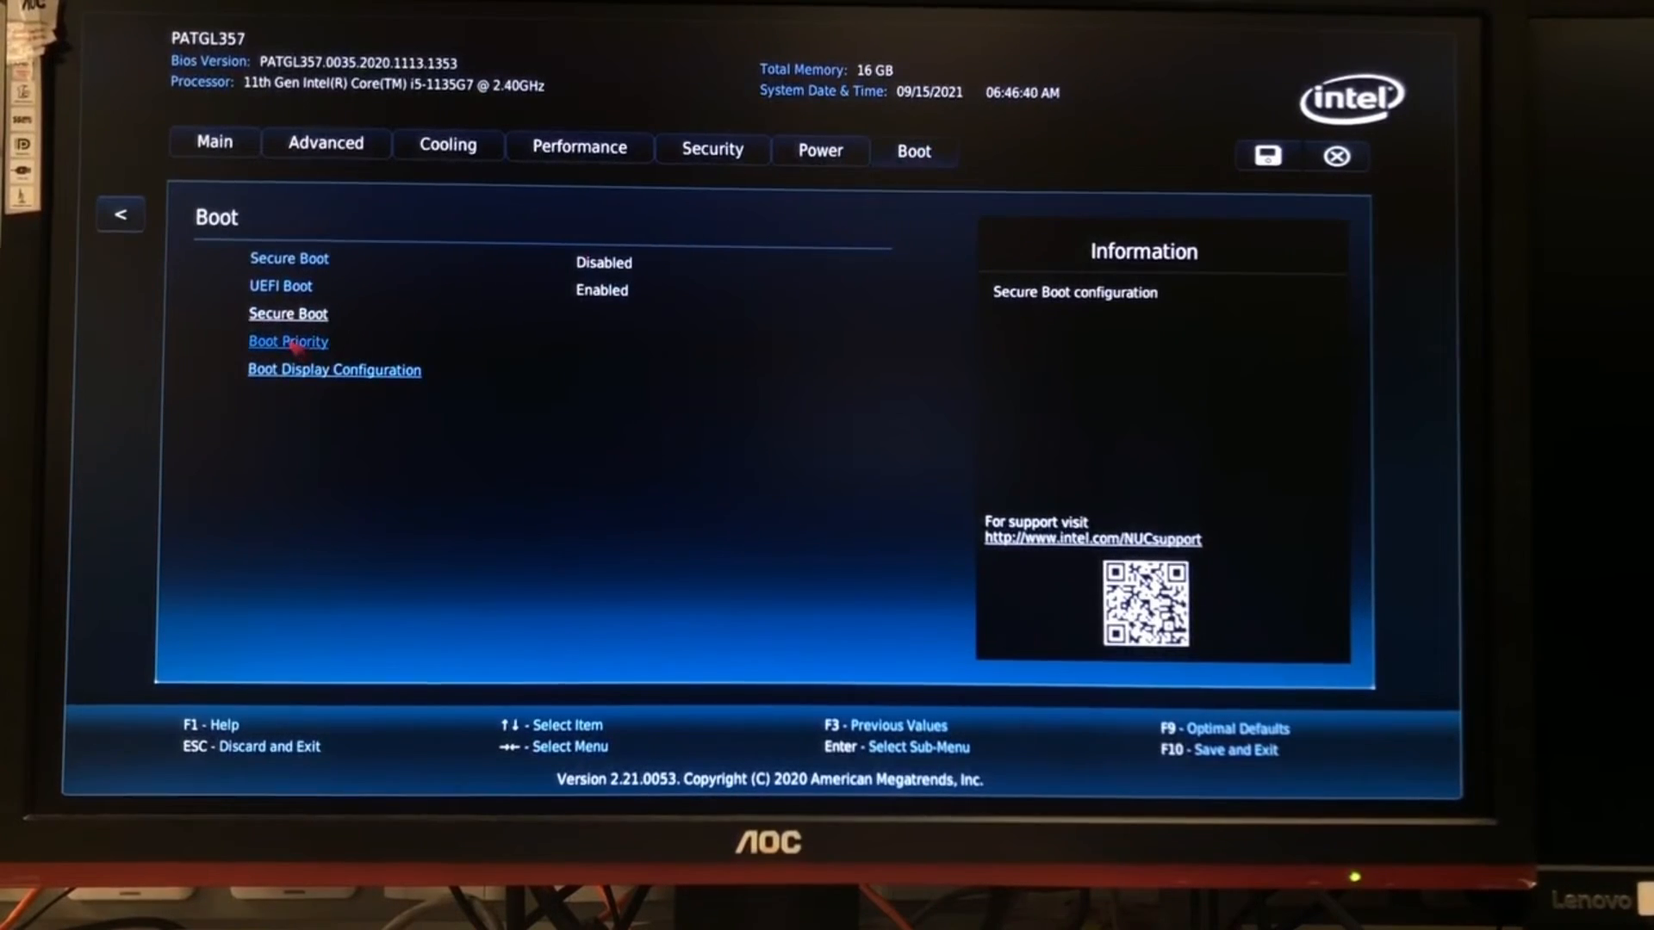
left_click(287, 341)
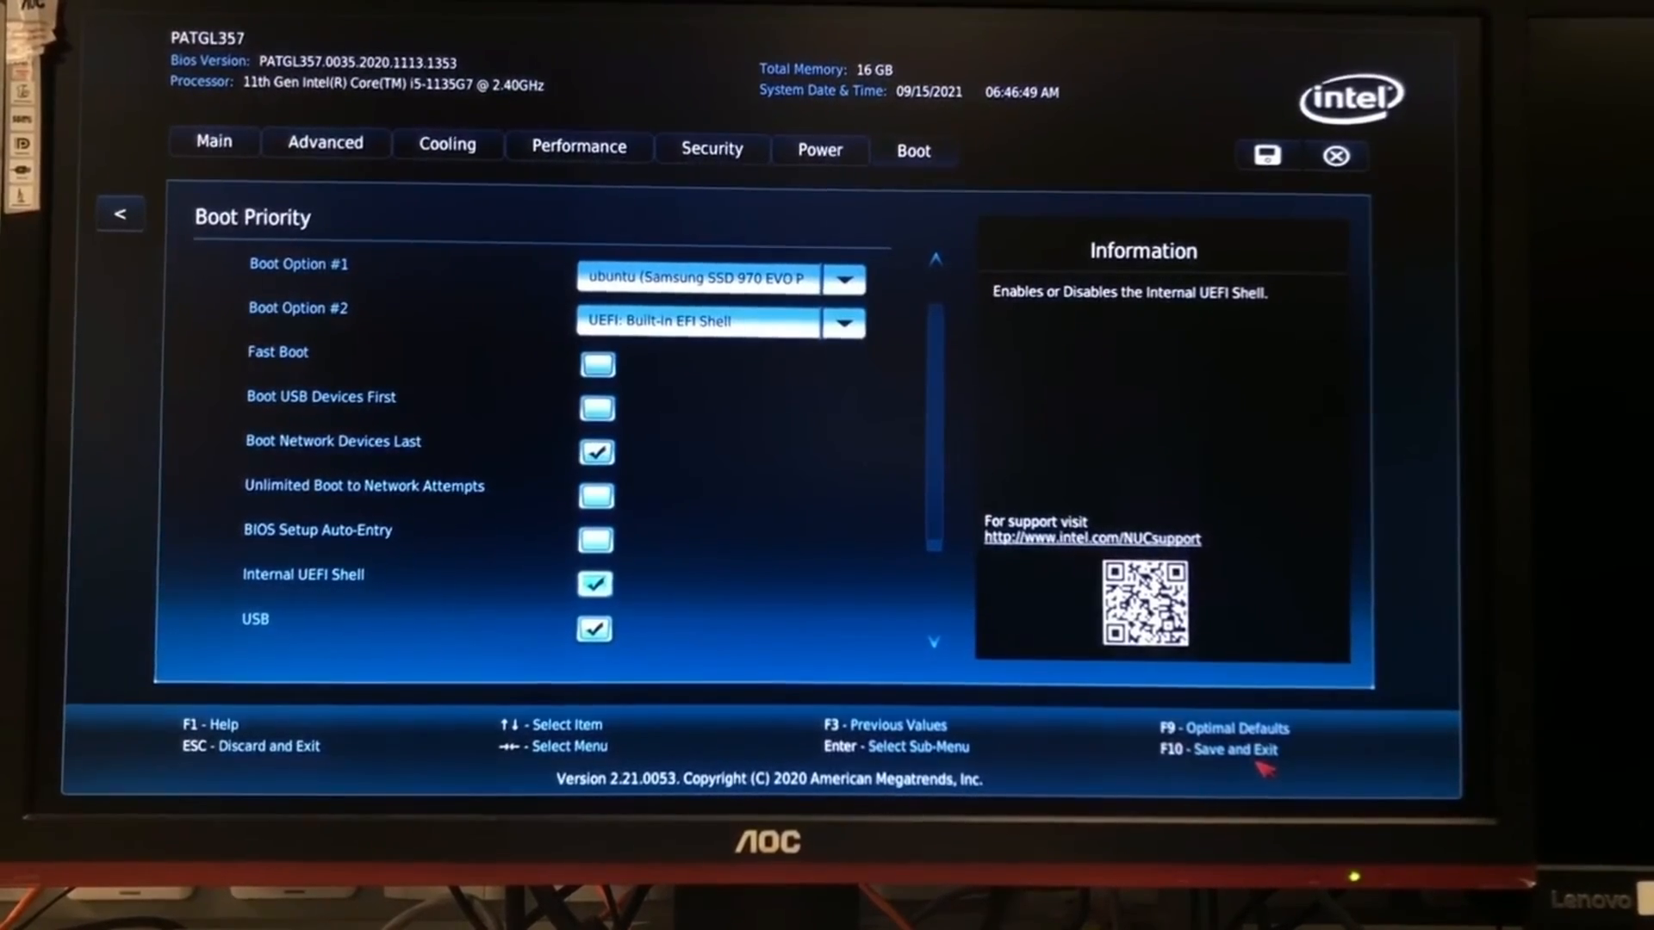
key("f10")
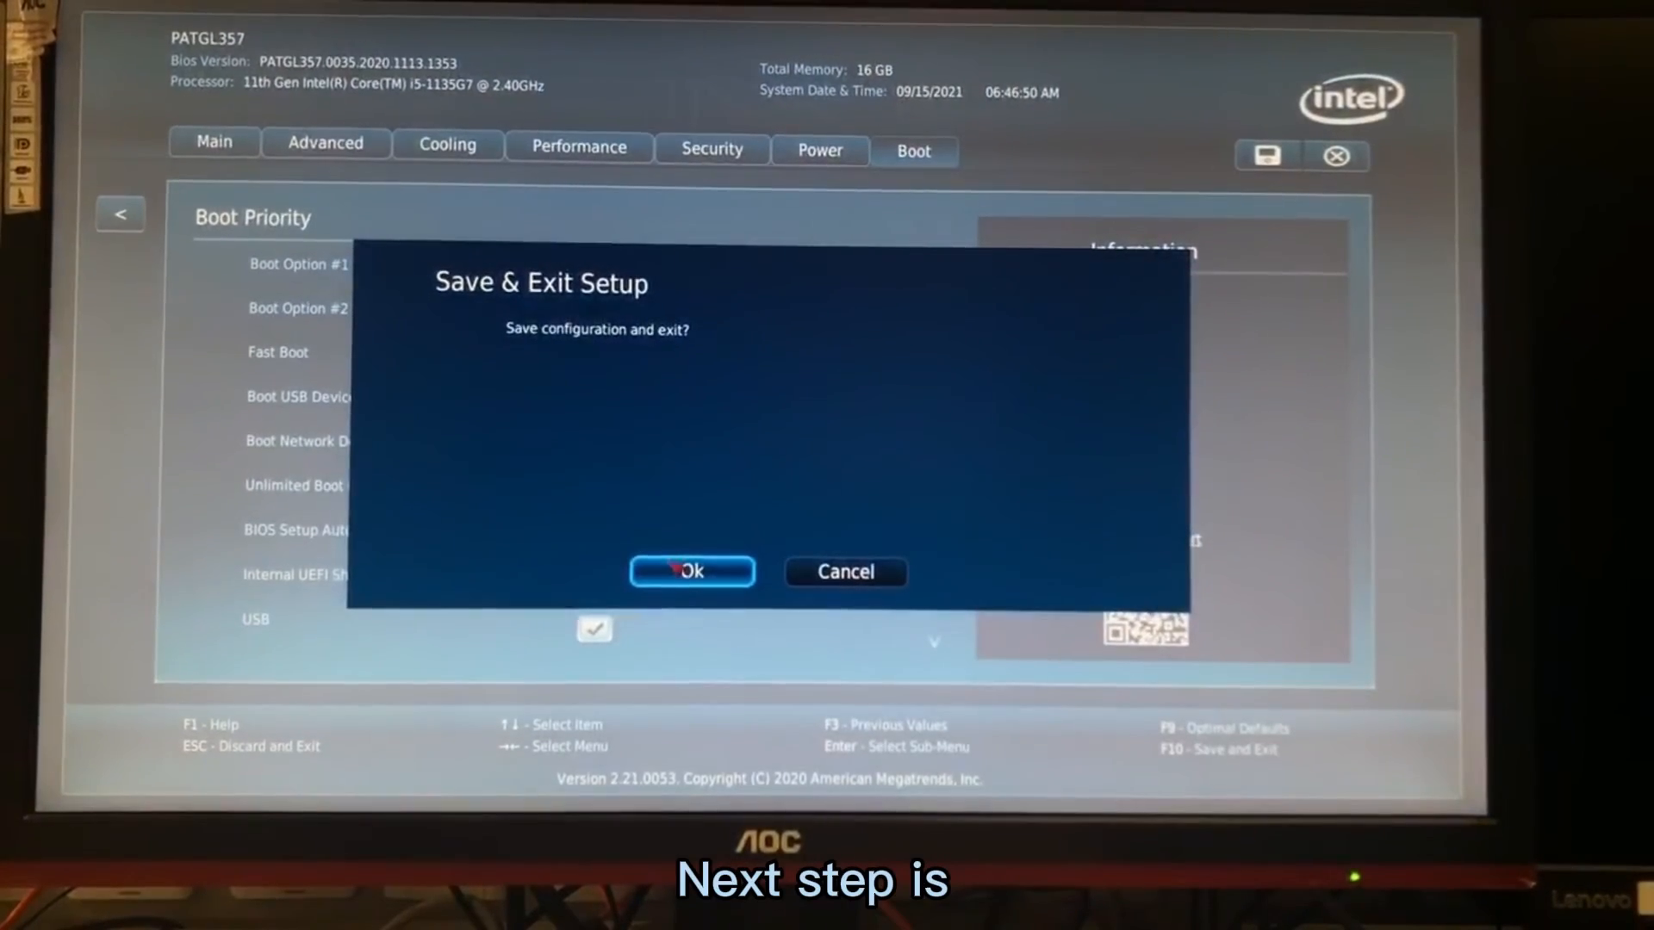
Confirm saving the BIOS settings and boot the built-in EFI Shell.
left_click(691, 570)
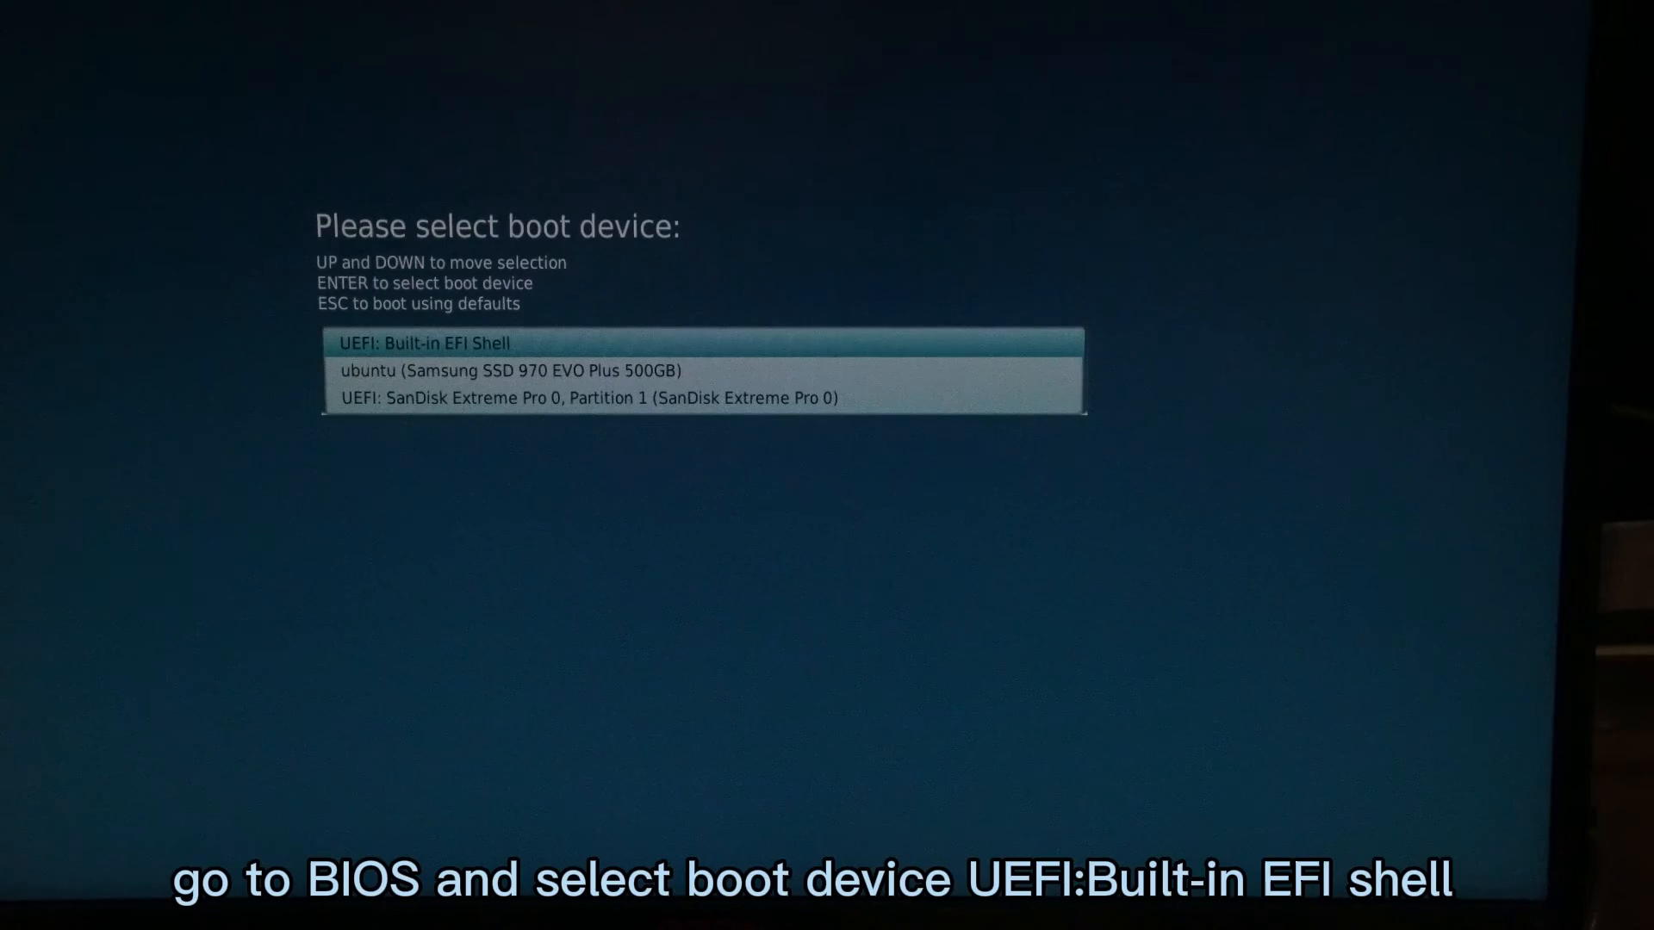
key("enter")
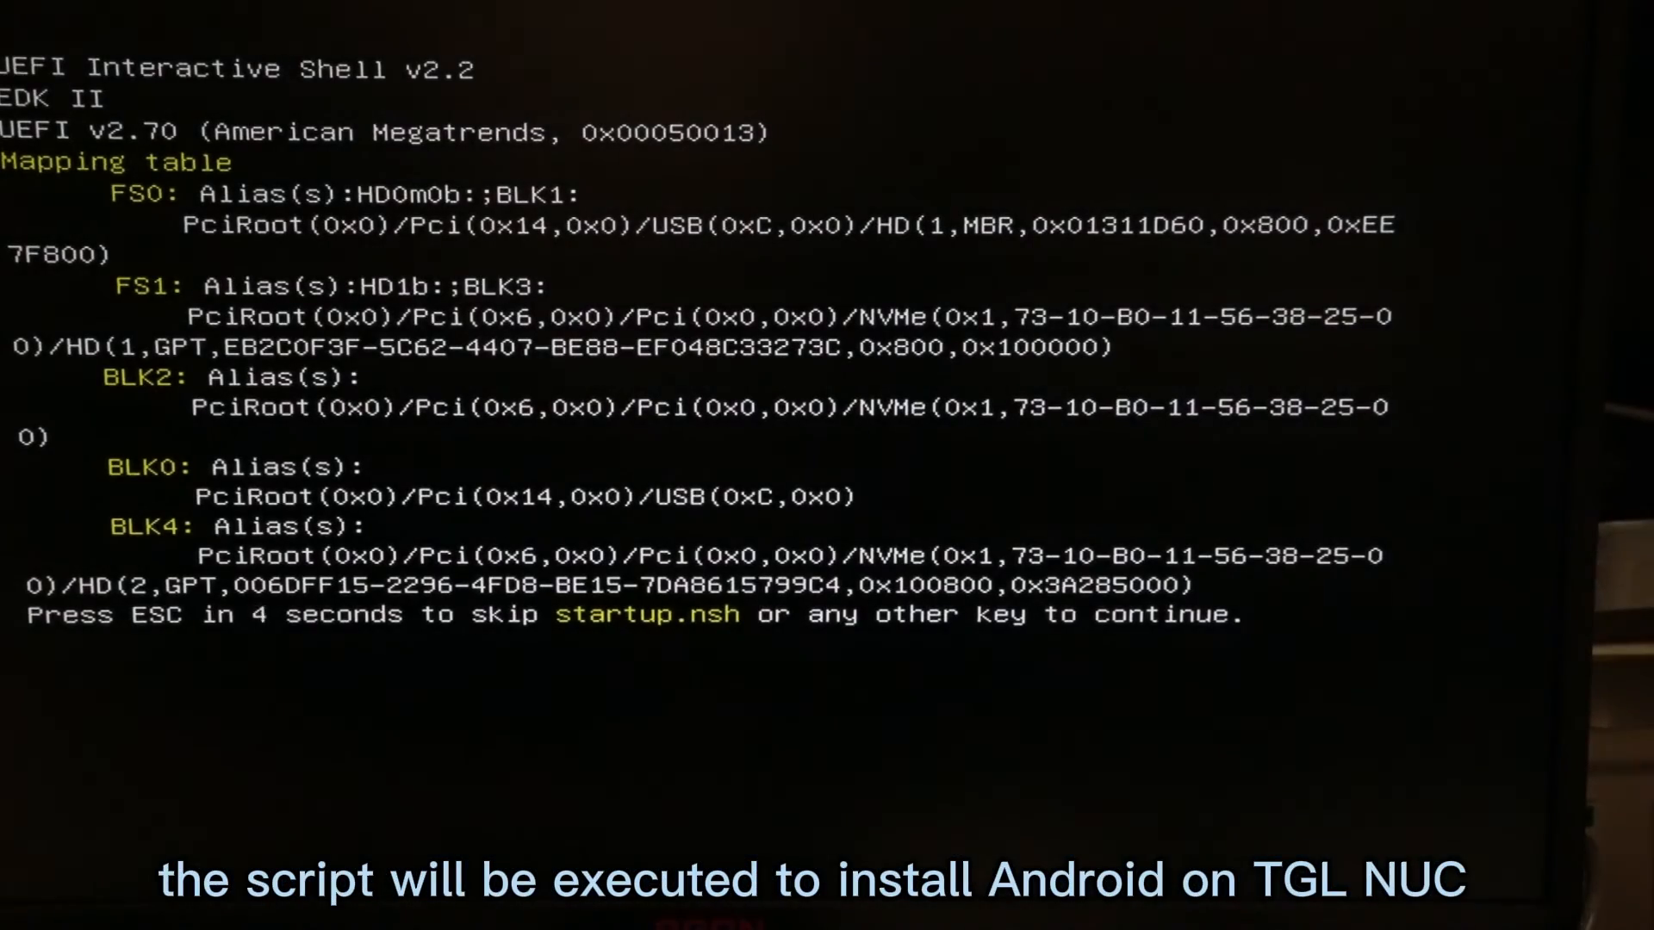